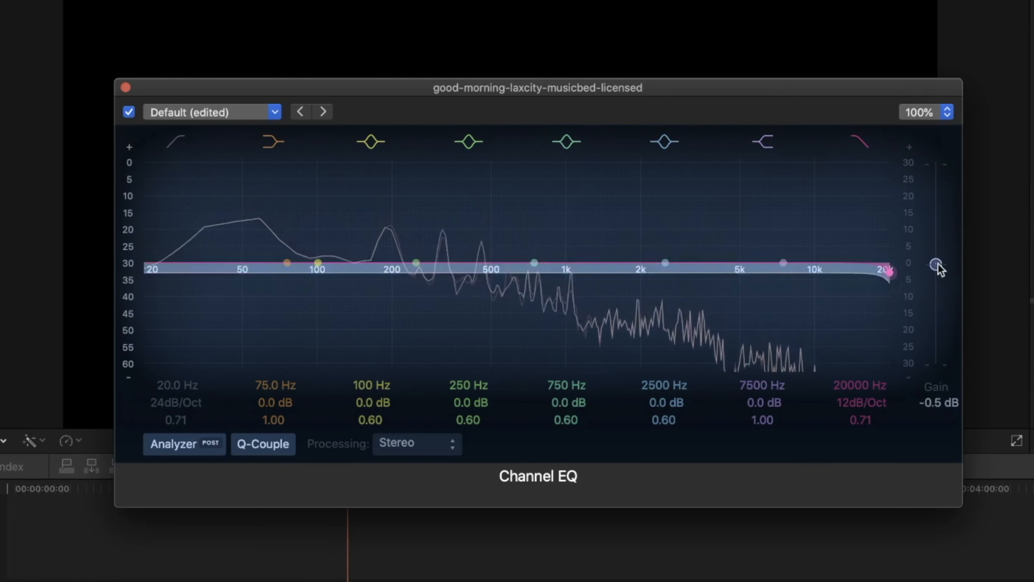
Enable the high-cut and low-cut bands and pull 104 Hz down to about -8.5 dB
left_click(763, 141)
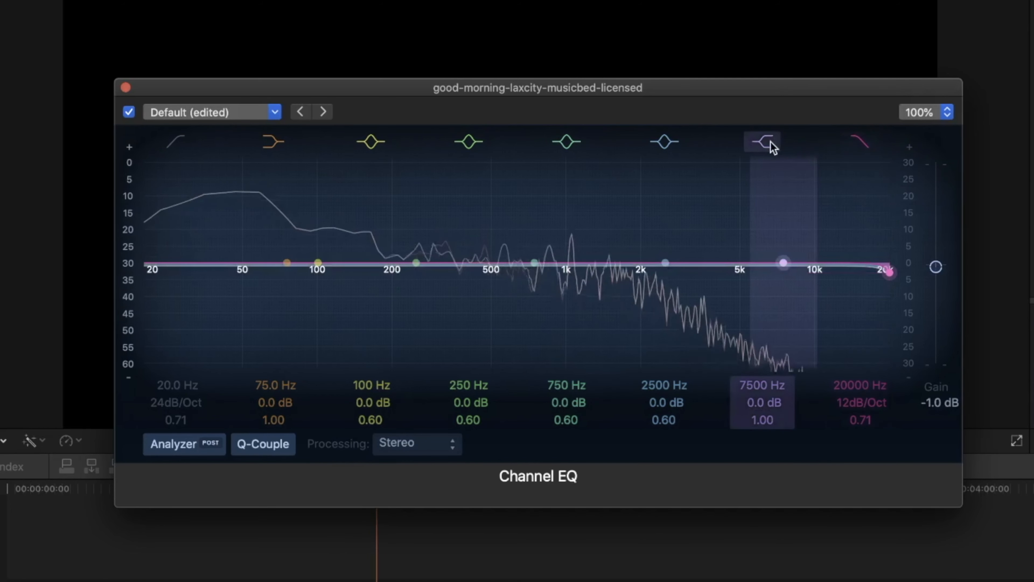
left_click(467, 141)
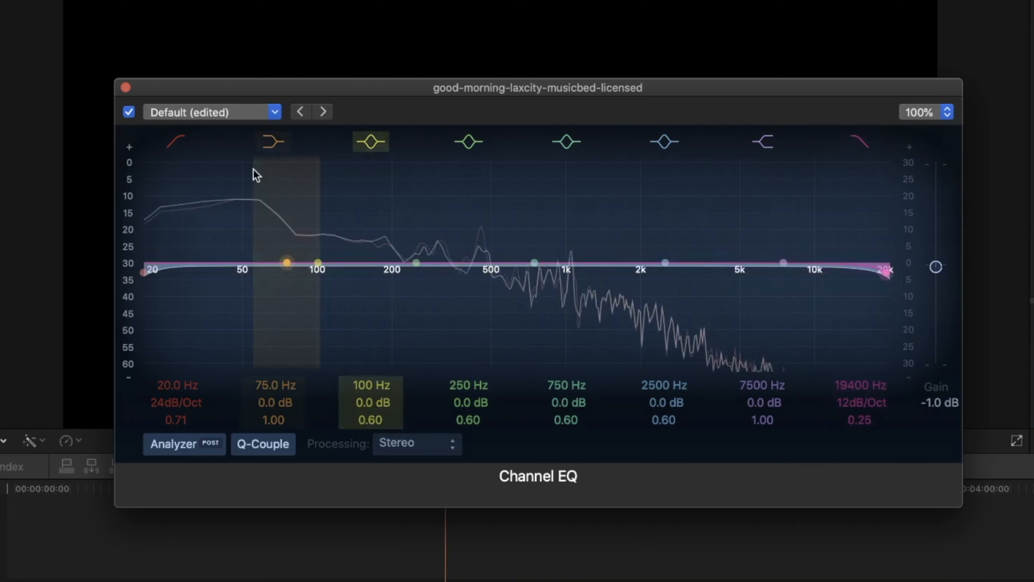
left_click(144, 271)
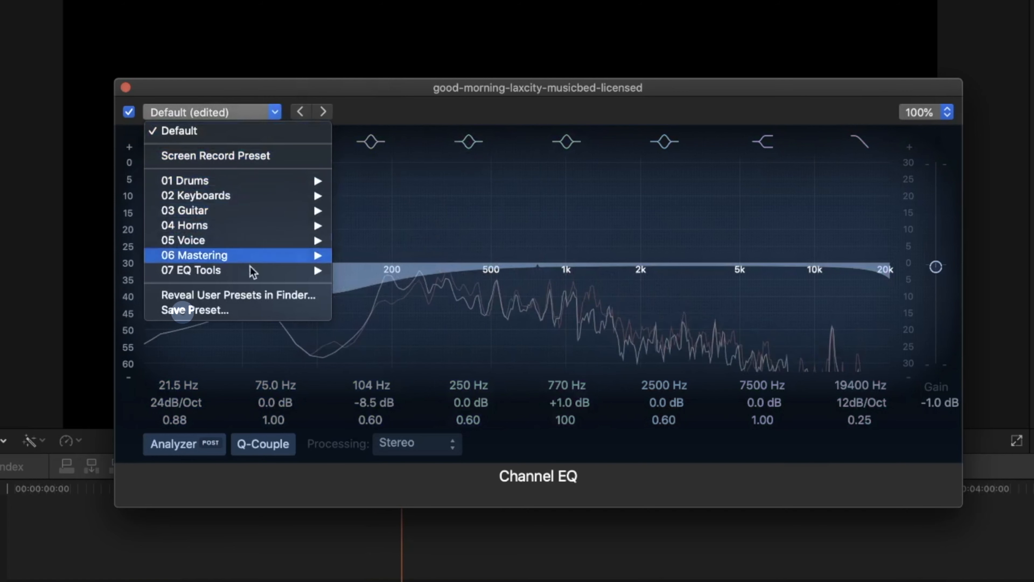
mouse_move(255, 310)
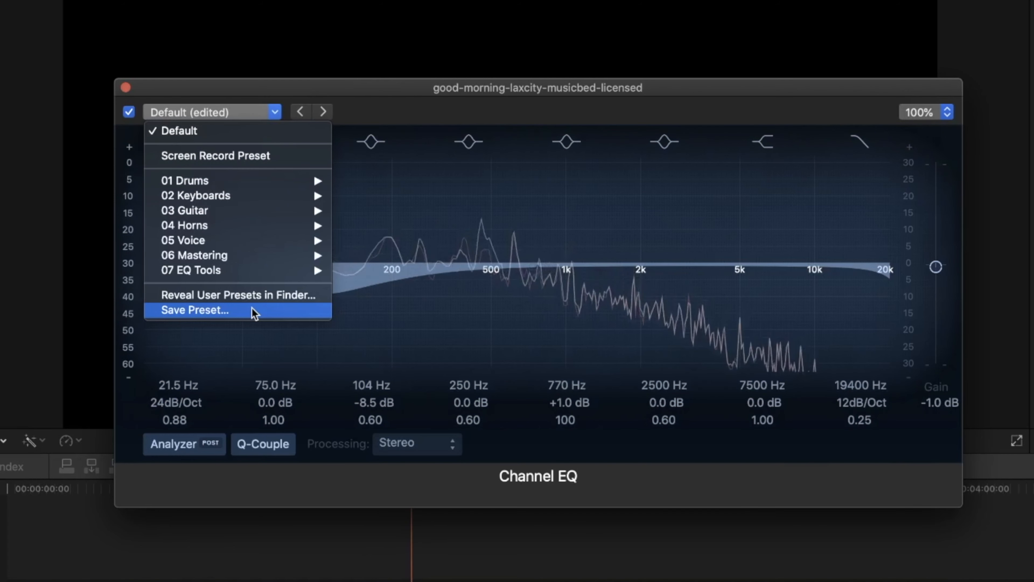
mouse_move(214, 156)
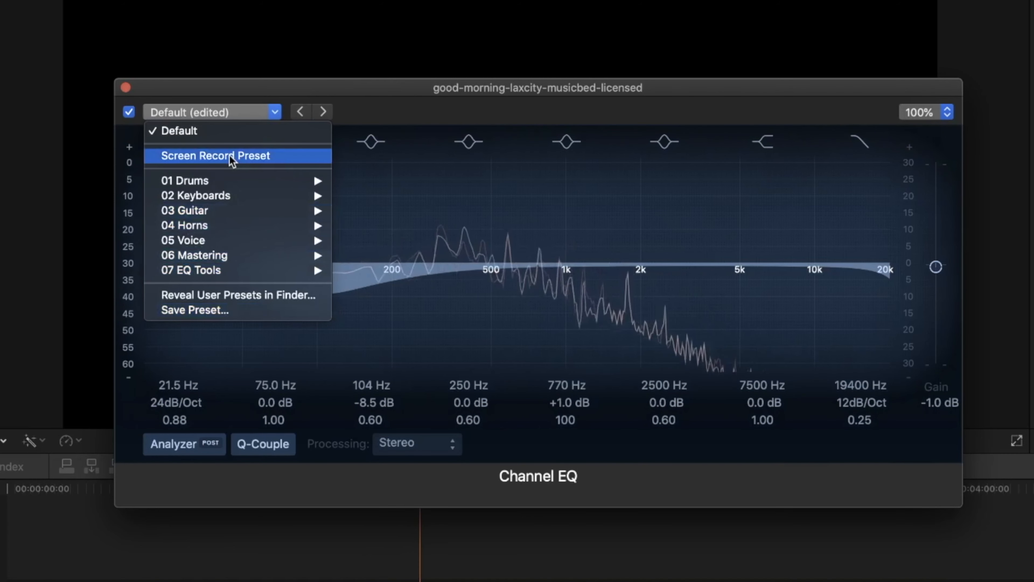
Load the Screen Record Preset from the EQ preset menu
left_click(214, 155)
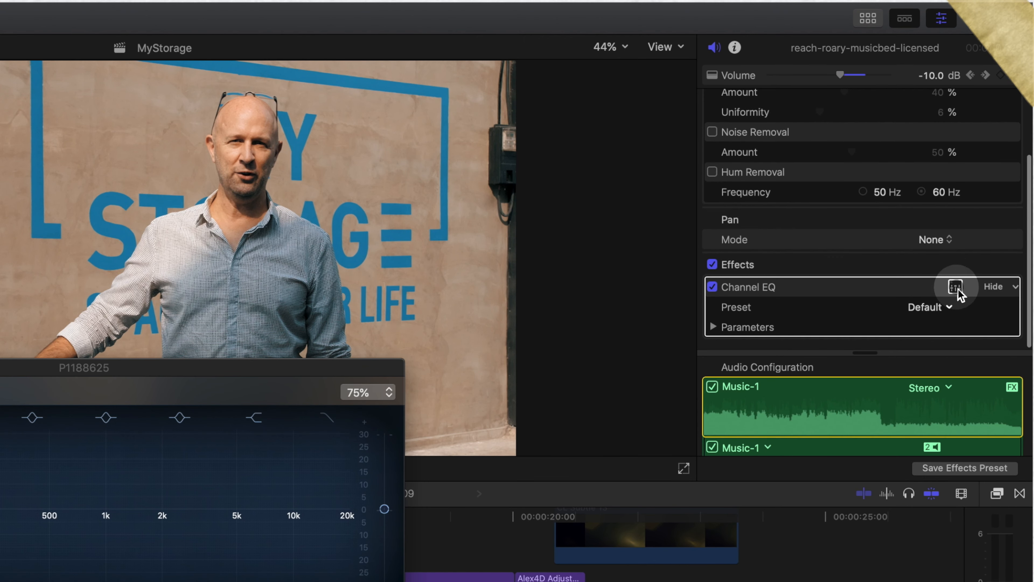
Show the Channel EQ's graphical editor from the Audio Inspector's Effects section
left_click(955, 286)
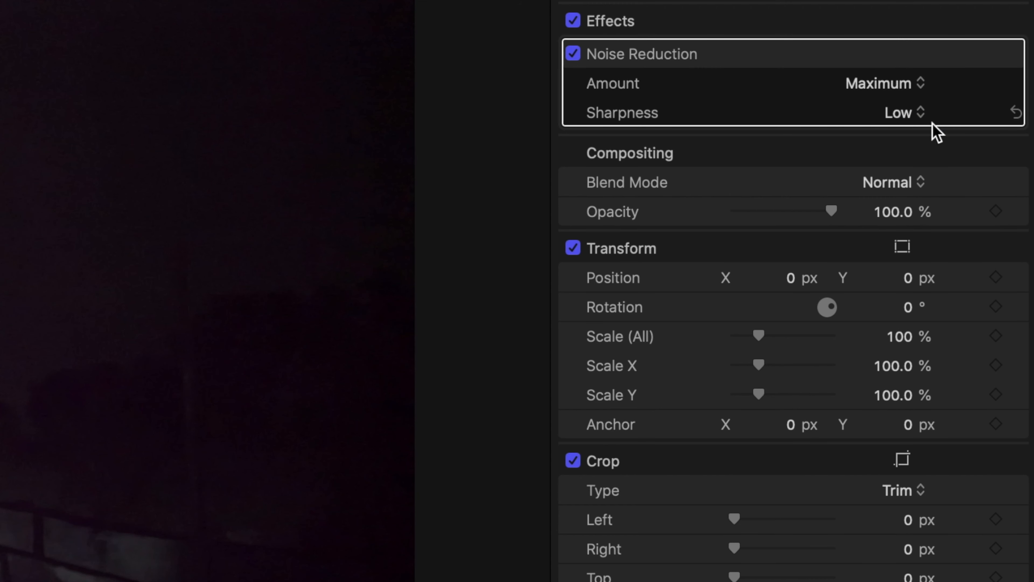
Set Noise Reduction sharpness to Medium with Amount at Maximum
left_click(904, 113)
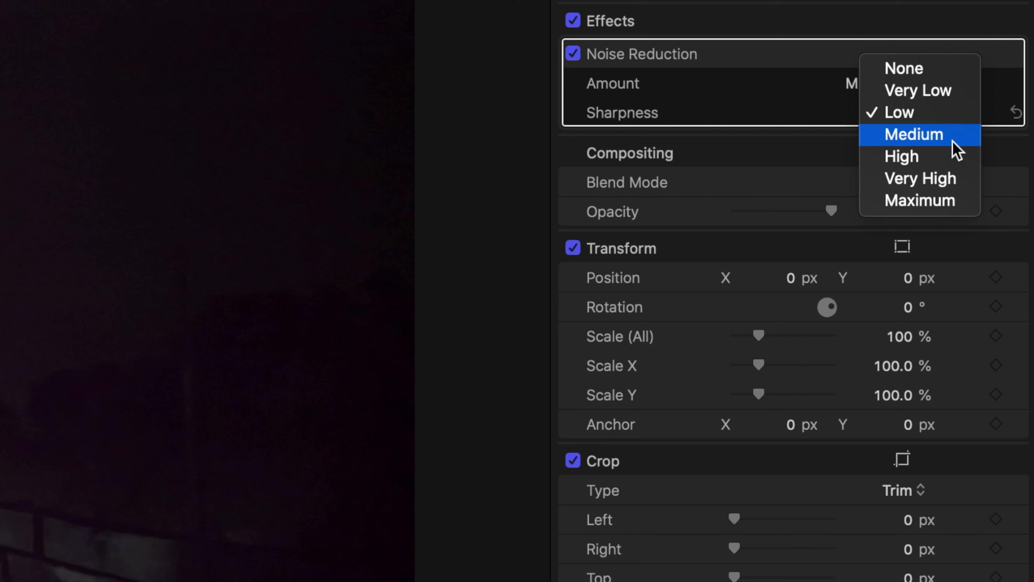
left_click(919, 200)
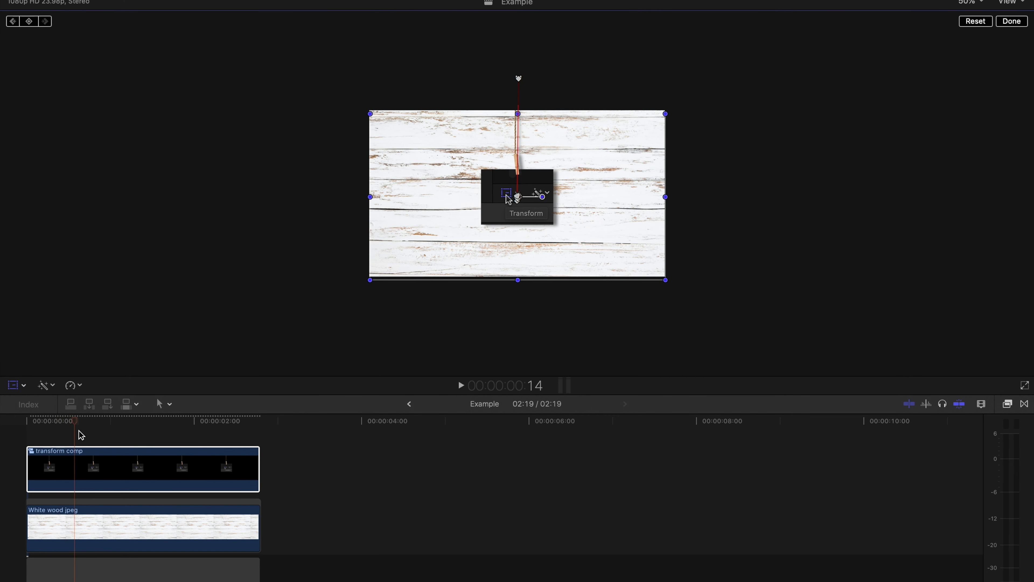
Add a Transform keyframe on the white wood image from the viewer HUD
left_click(461, 385)
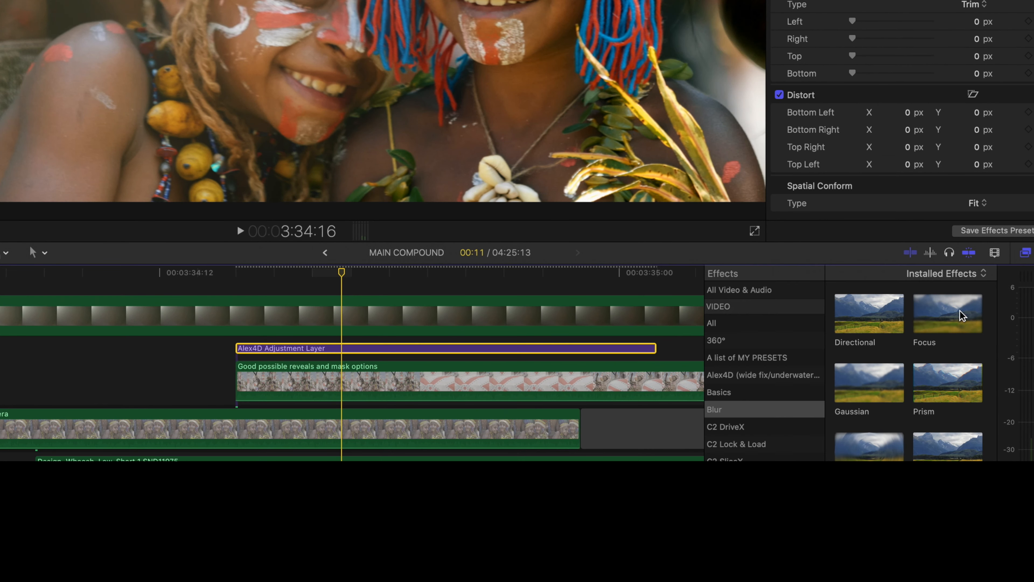
Apply the Directional blur from the Blur effects to the adjustment layer
double_click(869, 313)
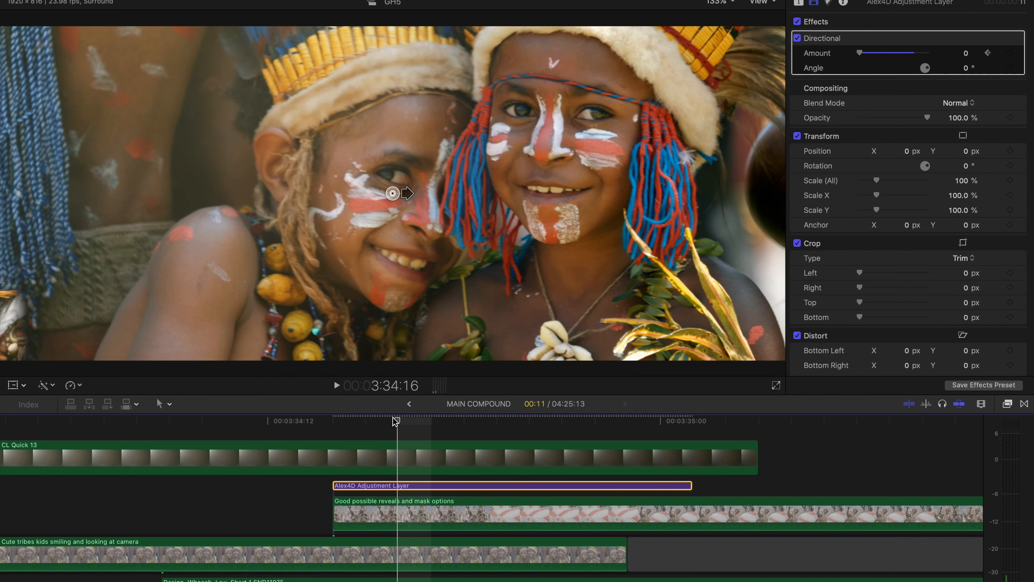